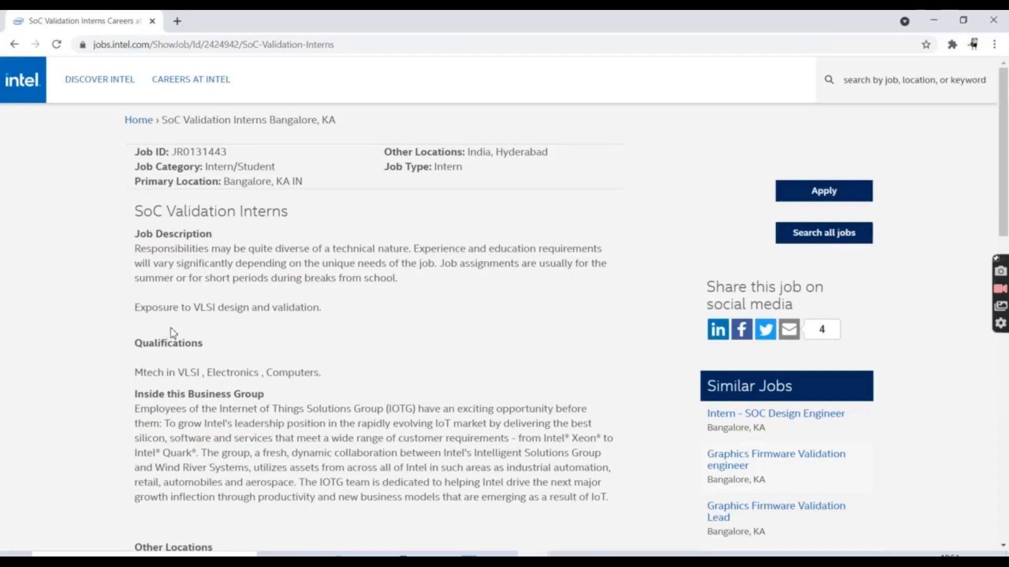
mouse_move(138, 213)
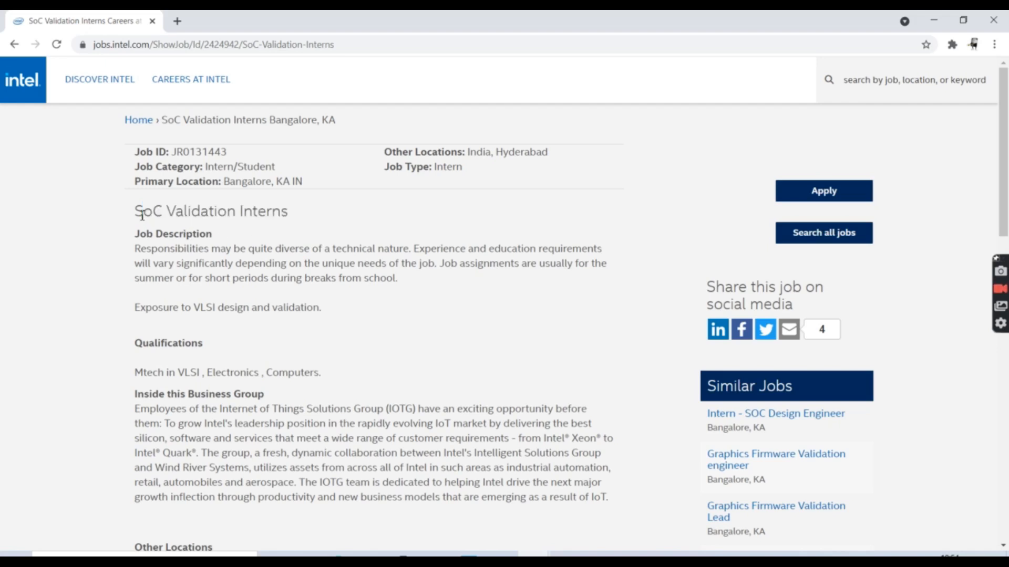
Step: Highlight the SoC Validation Interns title and the description passages about diversity and requirements
double_click(210, 211)
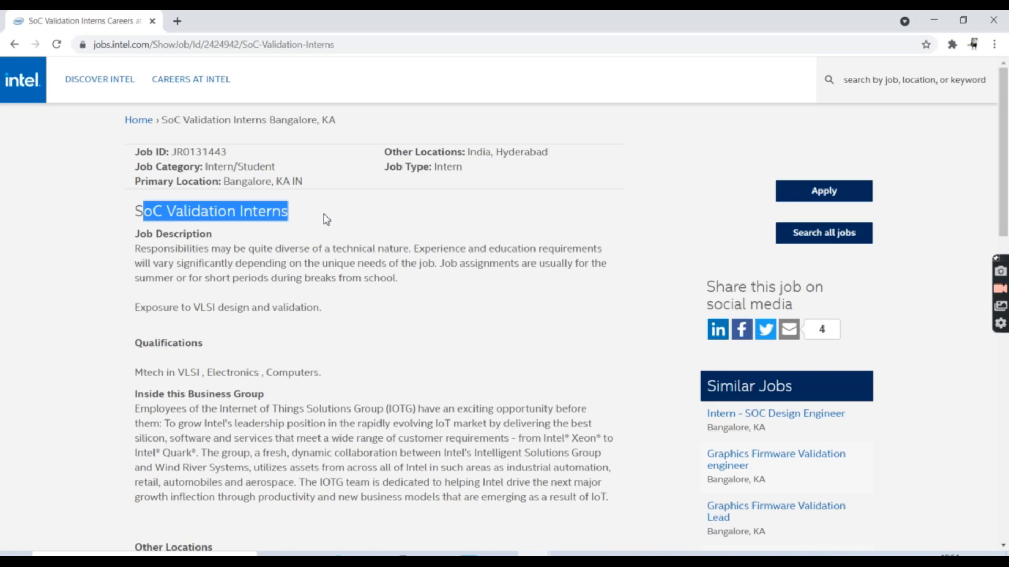
mouse_move(280, 263)
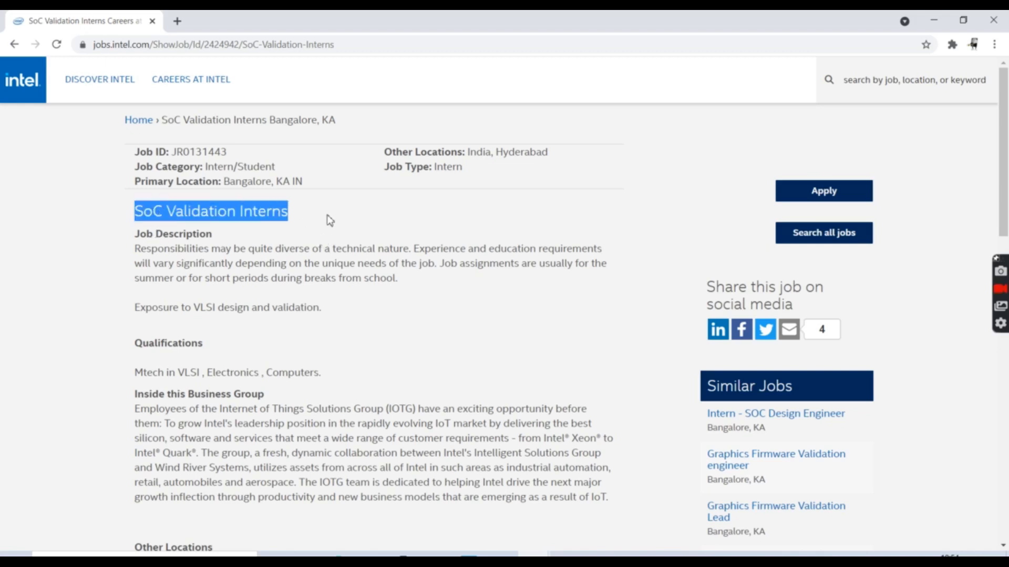
mouse_move(258, 313)
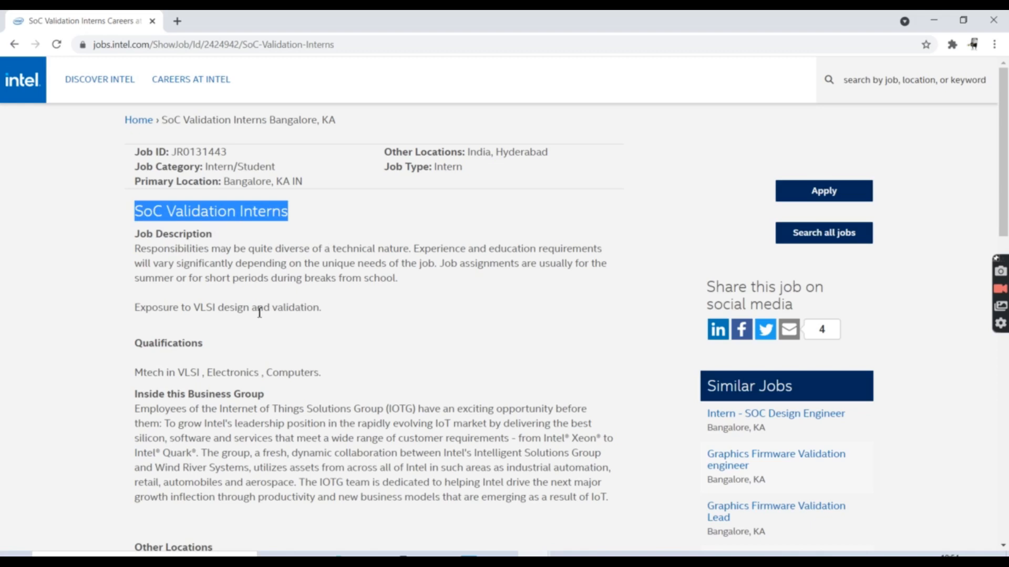
drag(134, 249, 398, 278)
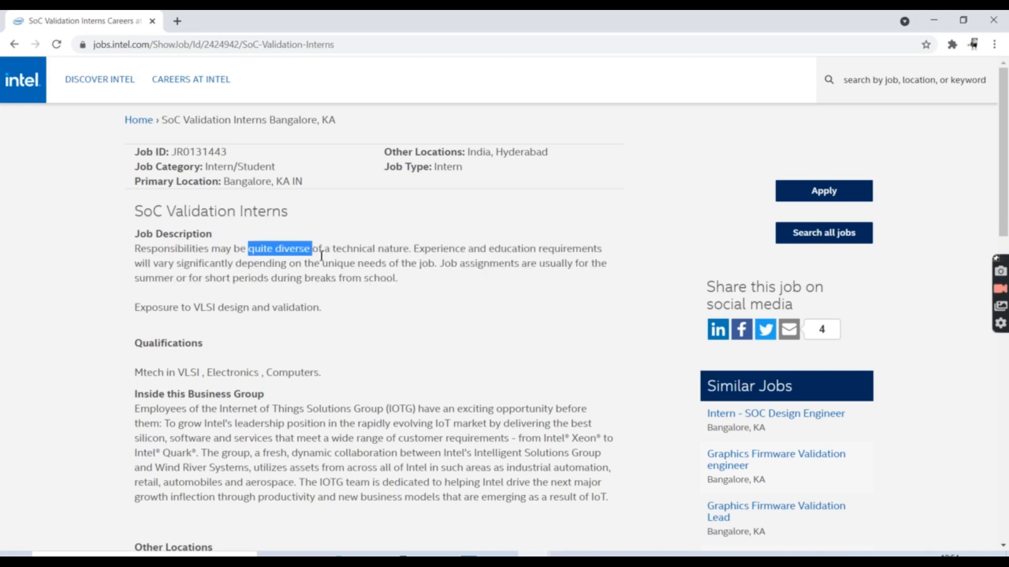
click(409, 262)
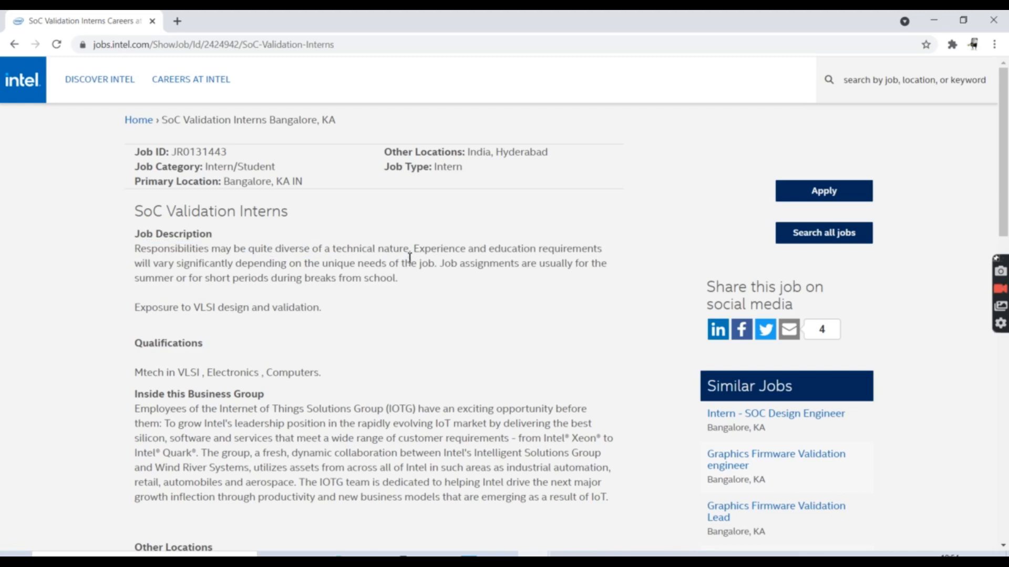
drag(409, 248, 304, 278)
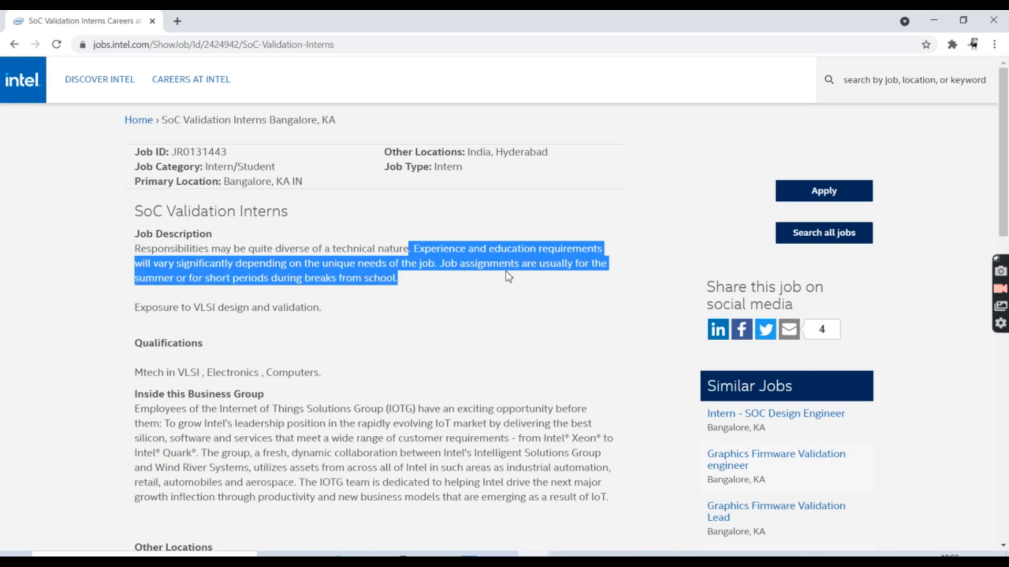
Step: Scroll down and highlight the Mtech in VLSI and Exposure to VLSI design qualification lines
scroll(down, 3)
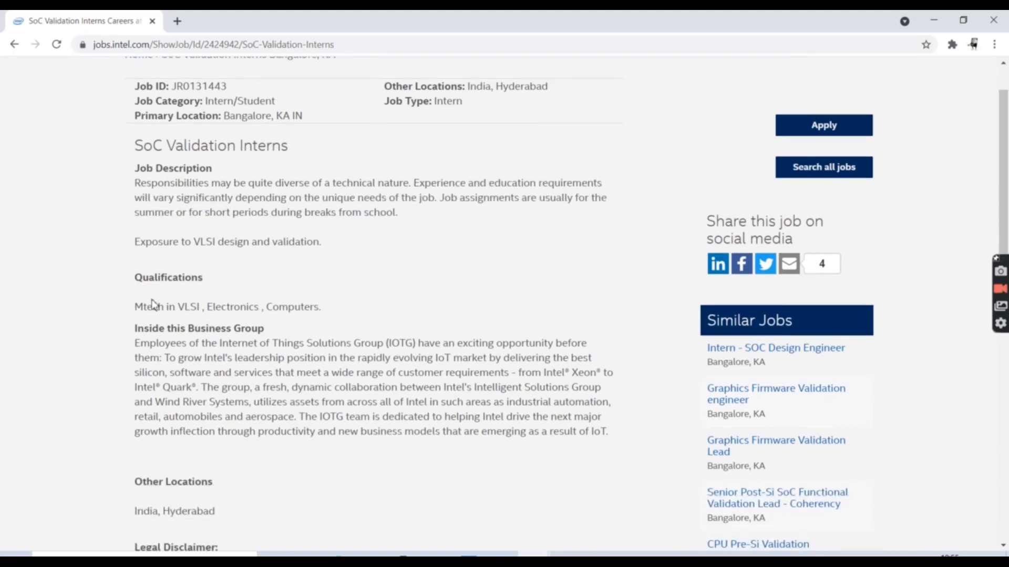
drag(134, 307, 315, 306)
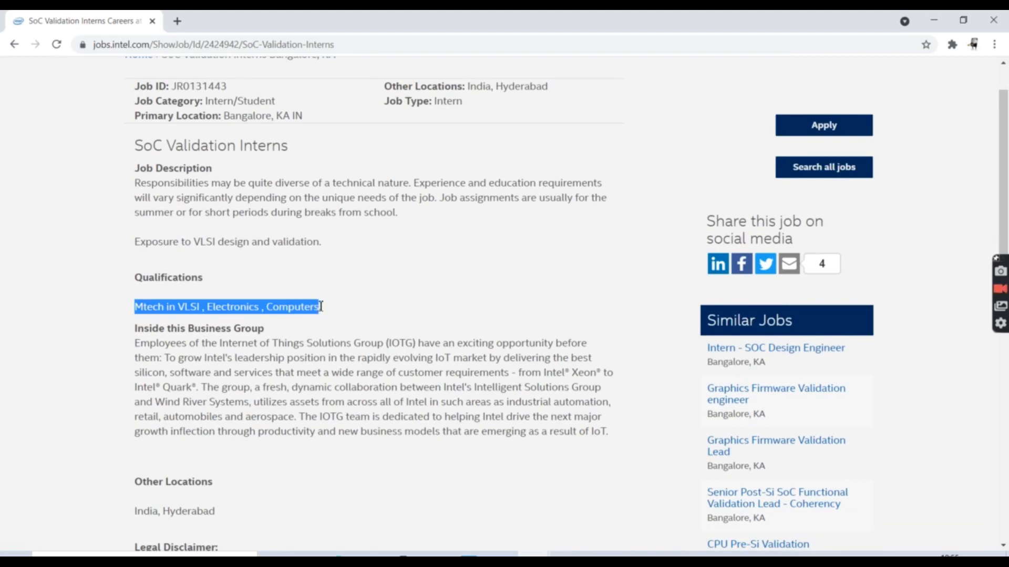
mouse_move(270, 276)
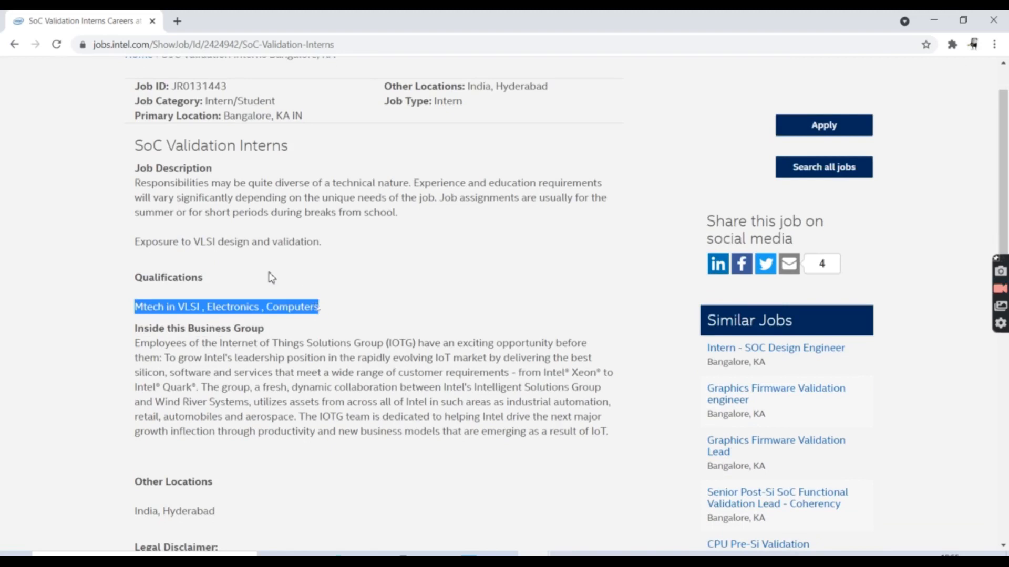
click(137, 241)
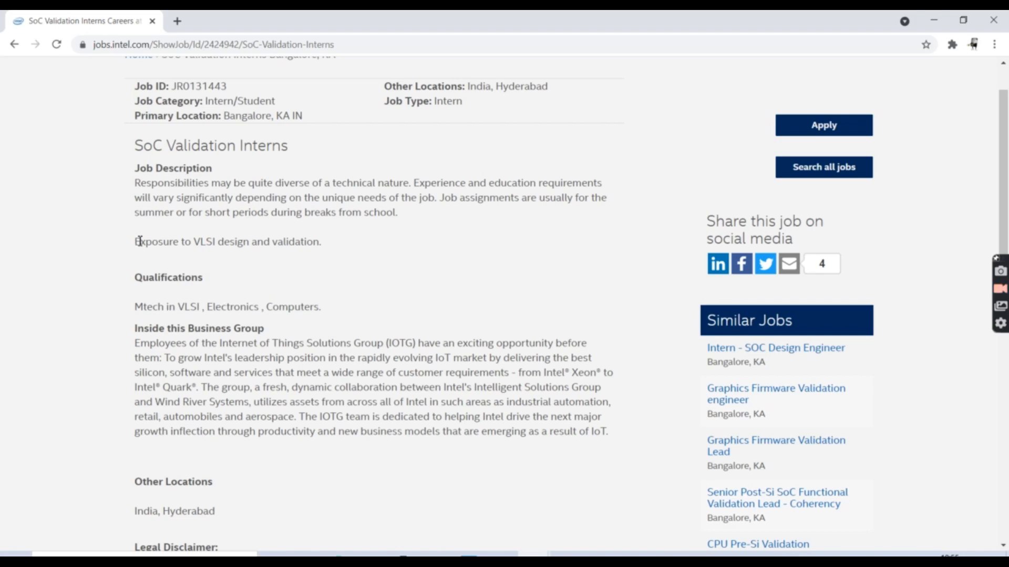
drag(135, 241, 292, 241)
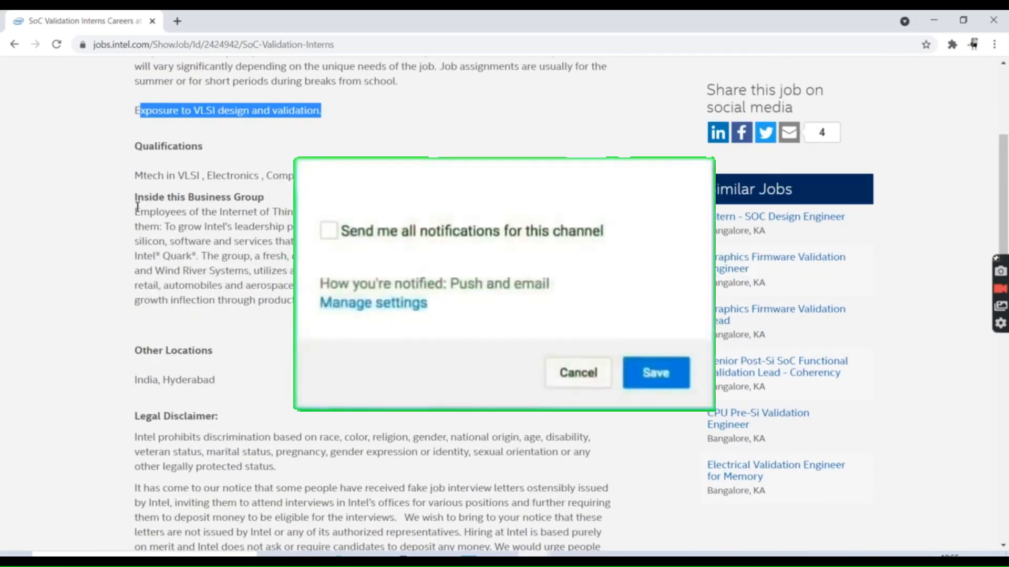
Step: Apply for the internship to open Intel's Talent Network pre-application form
click(329, 230)
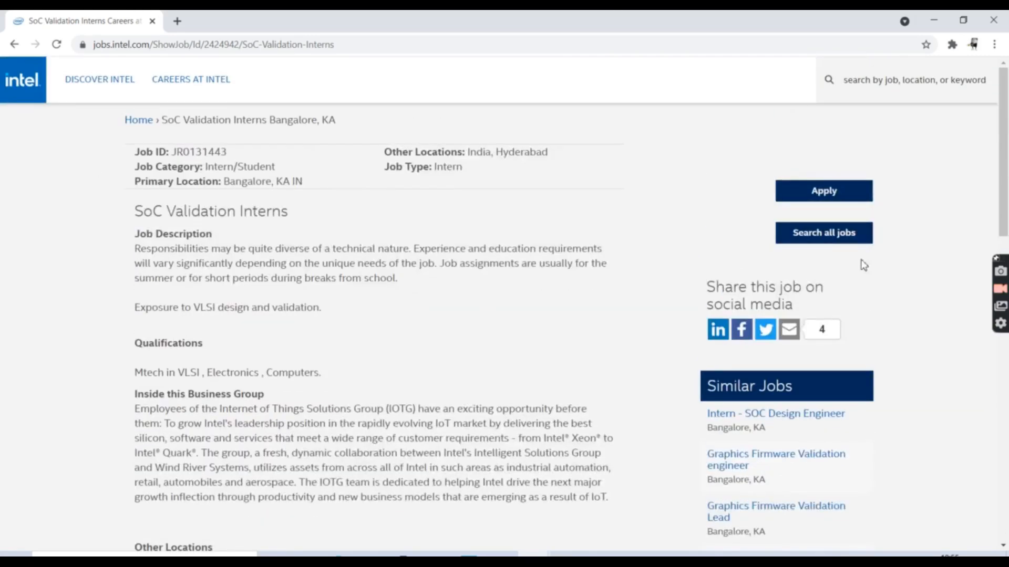
click(823, 190)
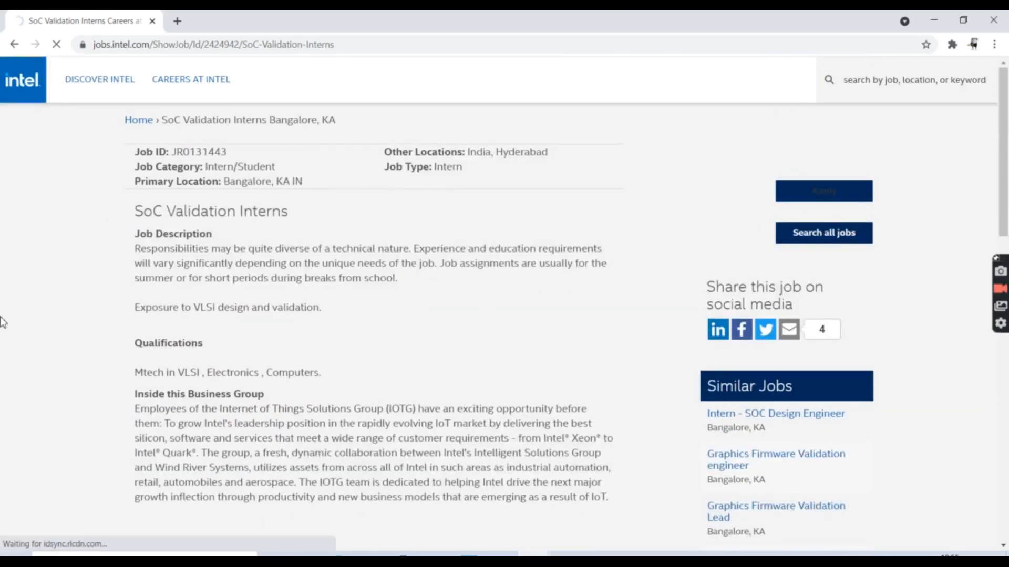
click(824, 190)
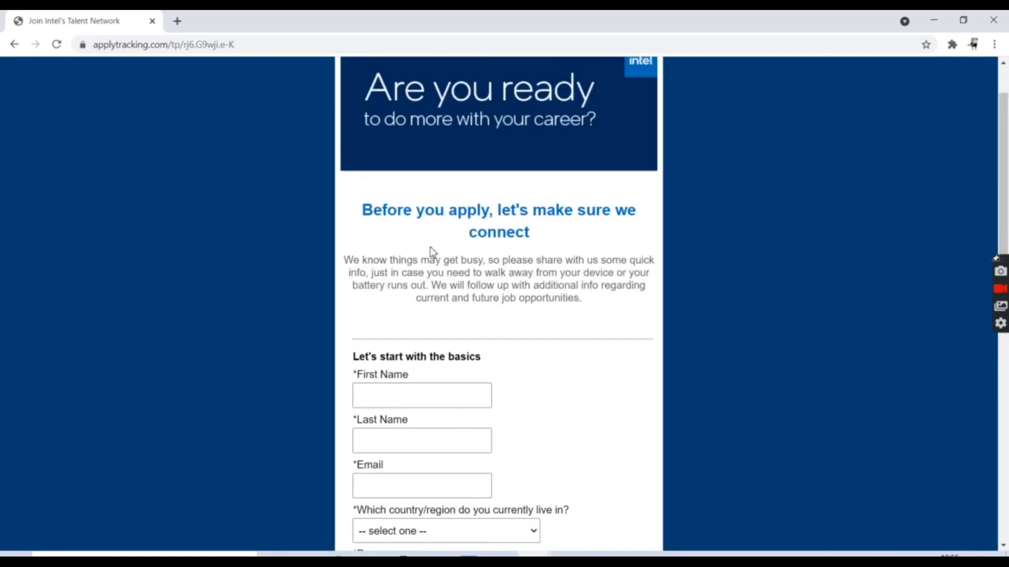
mouse_move(578, 232)
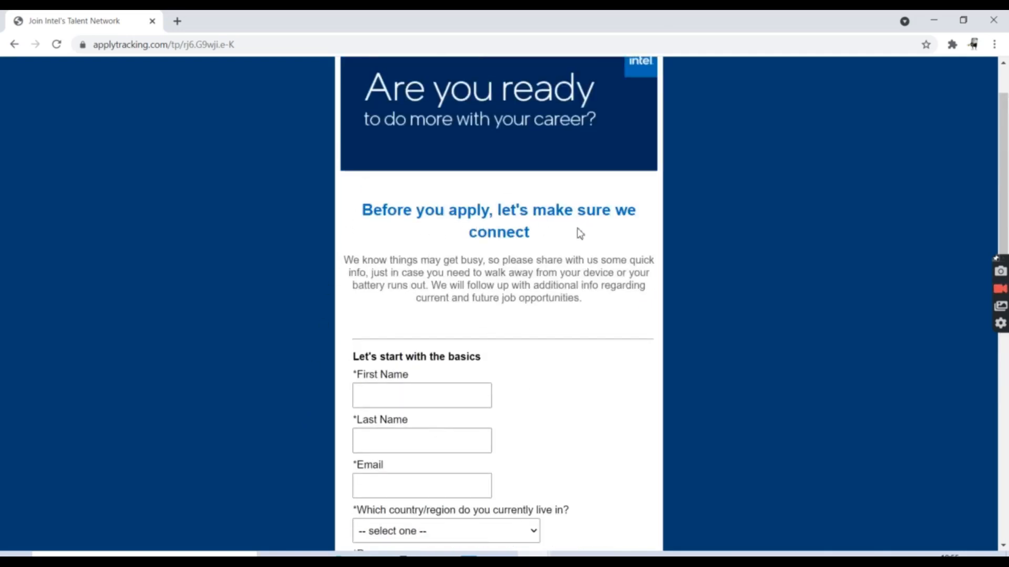
scroll(down, 3)
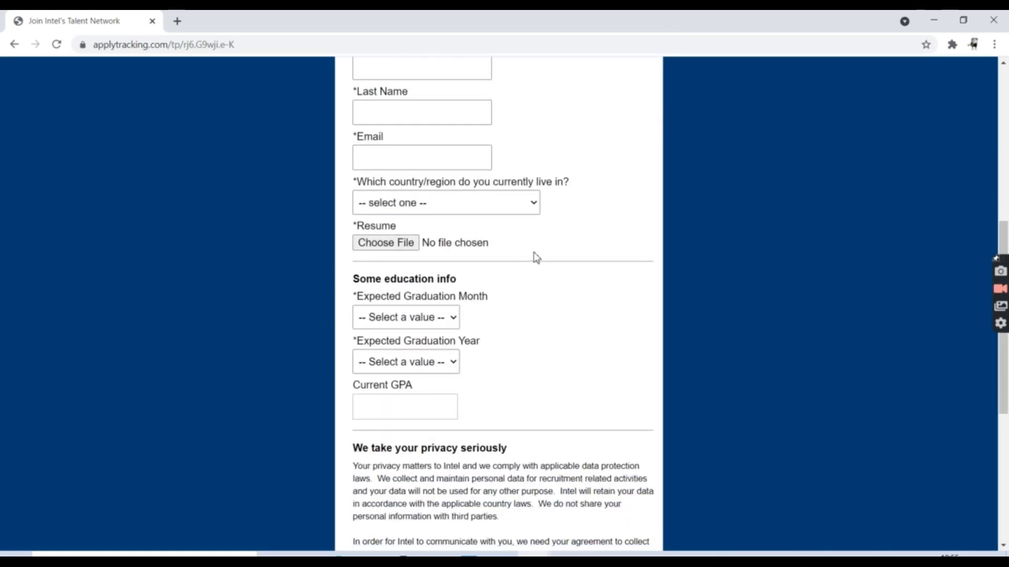
scroll(up, 3)
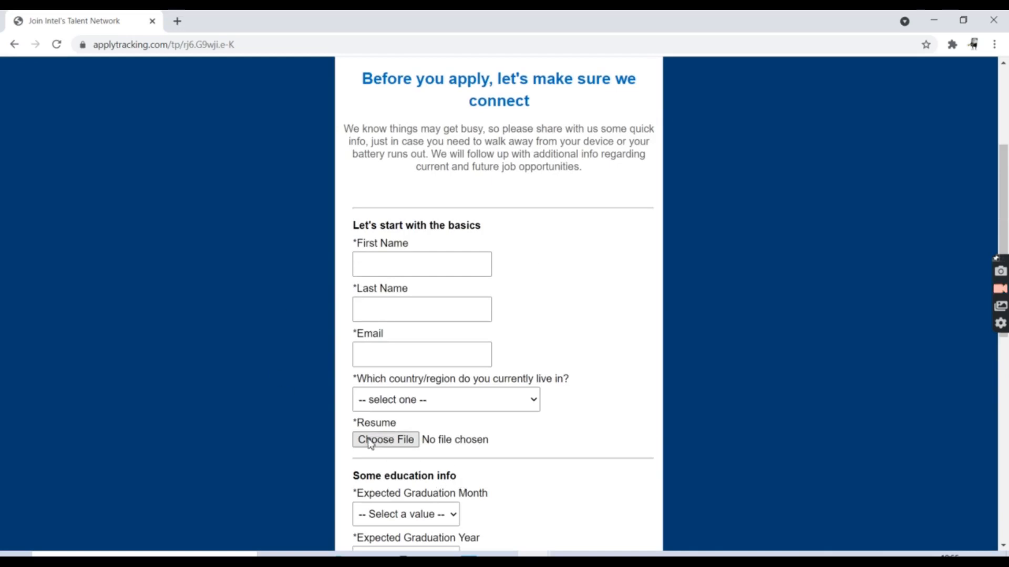
scroll(down, 3)
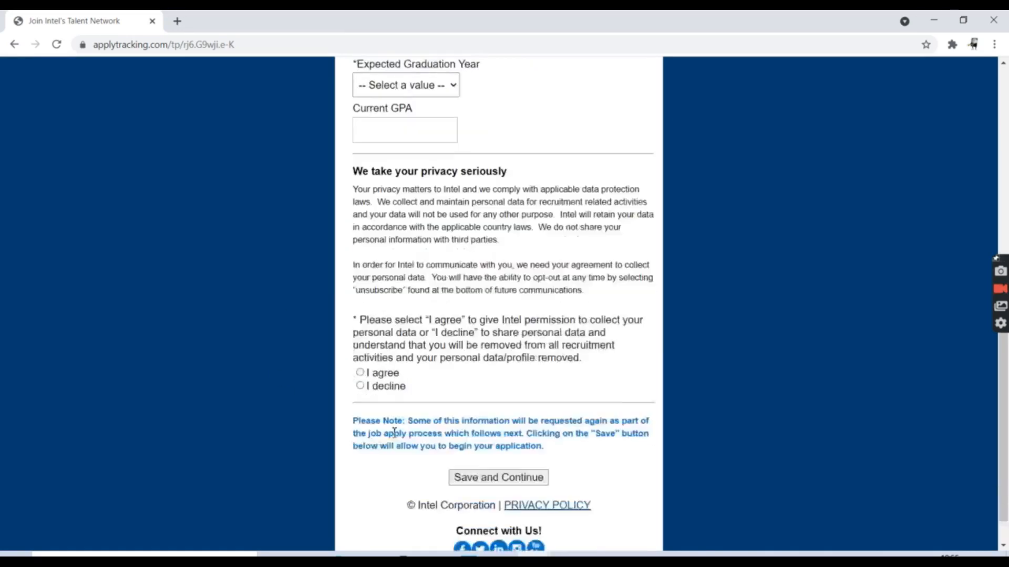
scroll(down, 3)
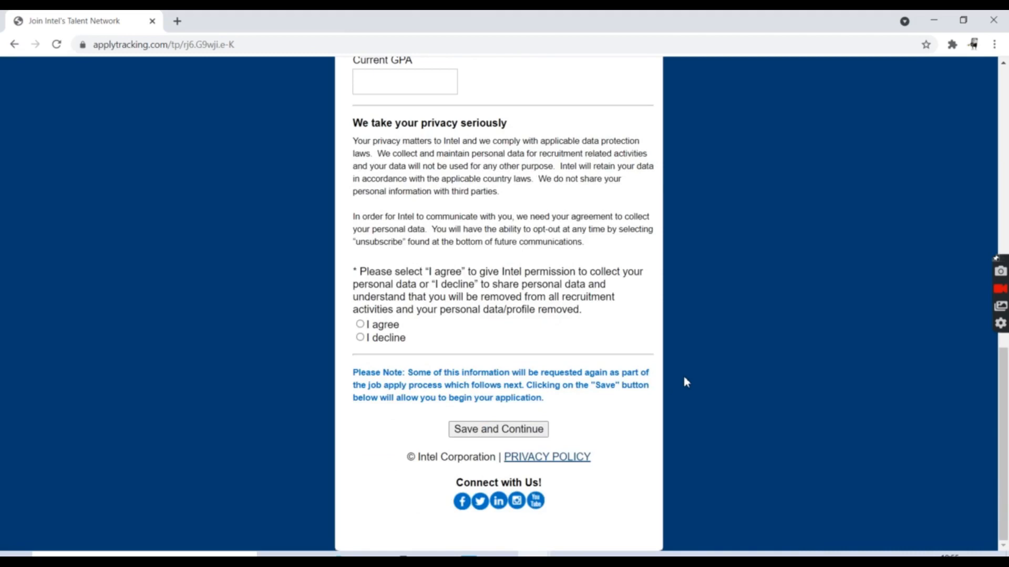